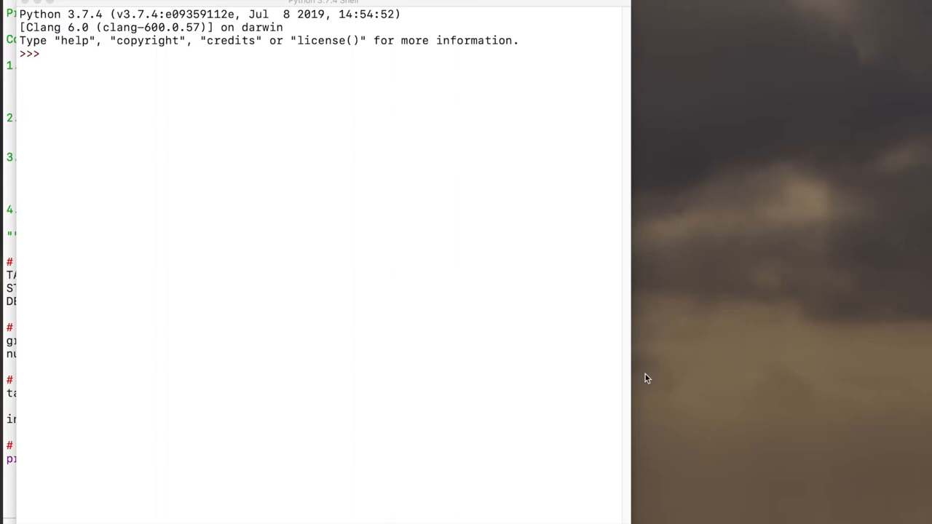
pyautogui.moveTo(114, 81)
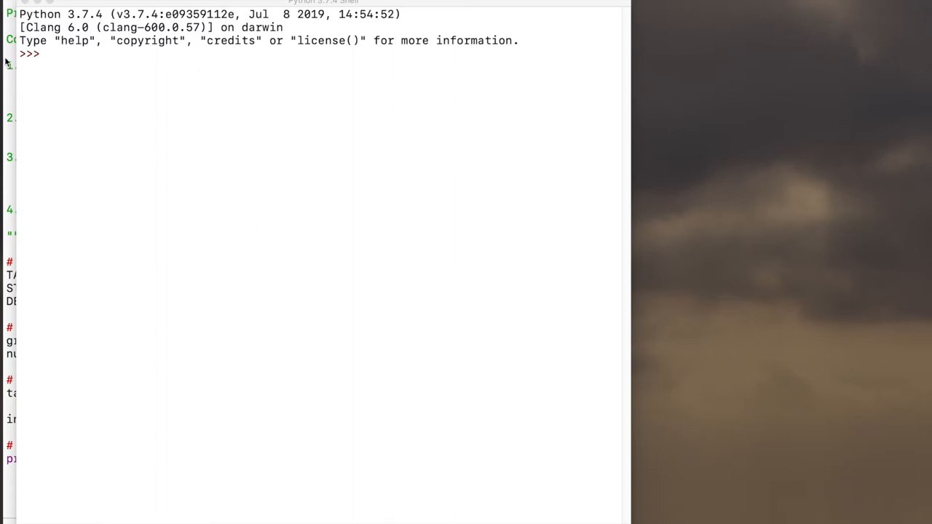
pyautogui.moveTo(175, 63)
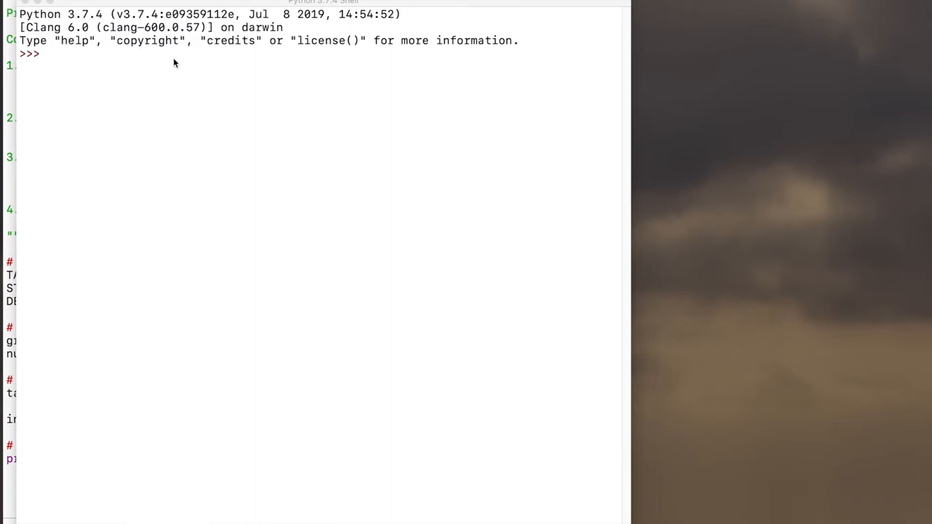
pyautogui.moveTo(18, 6)
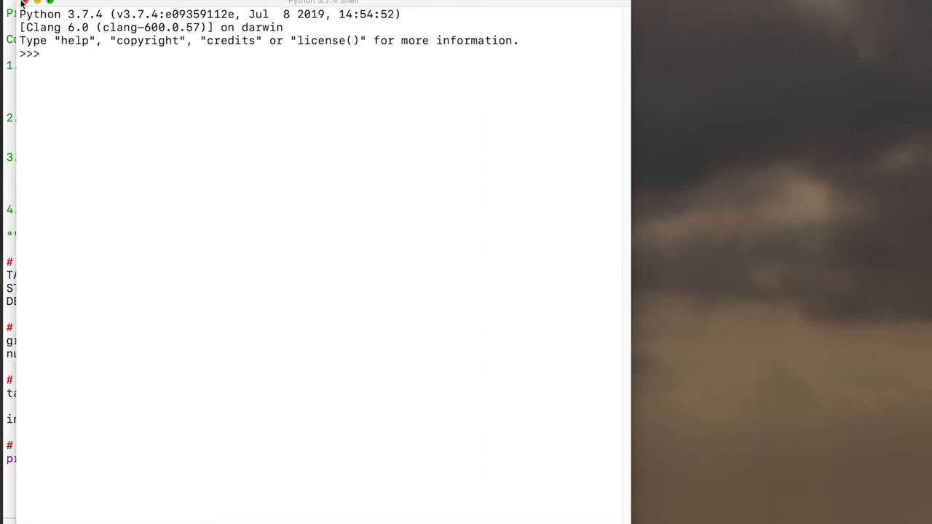
pyautogui.moveTo(284, 87)
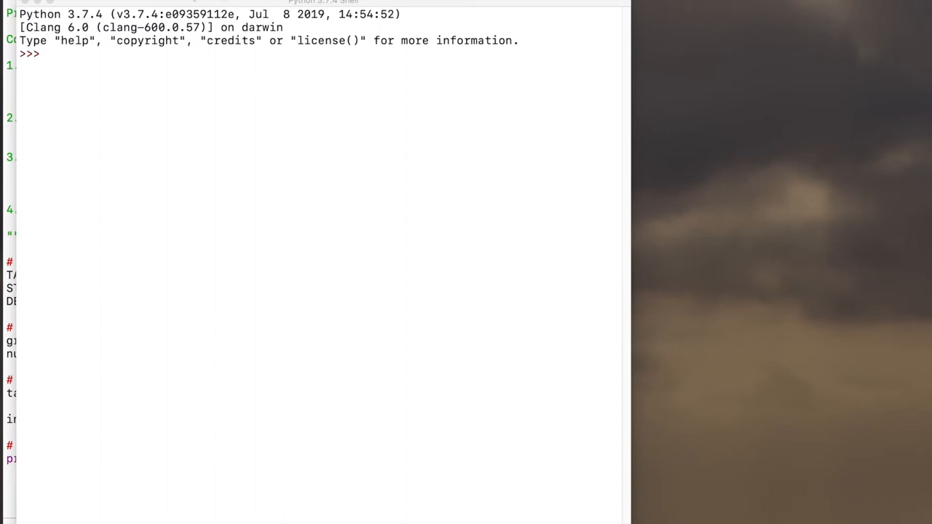
pyautogui.moveTo(166, 6)
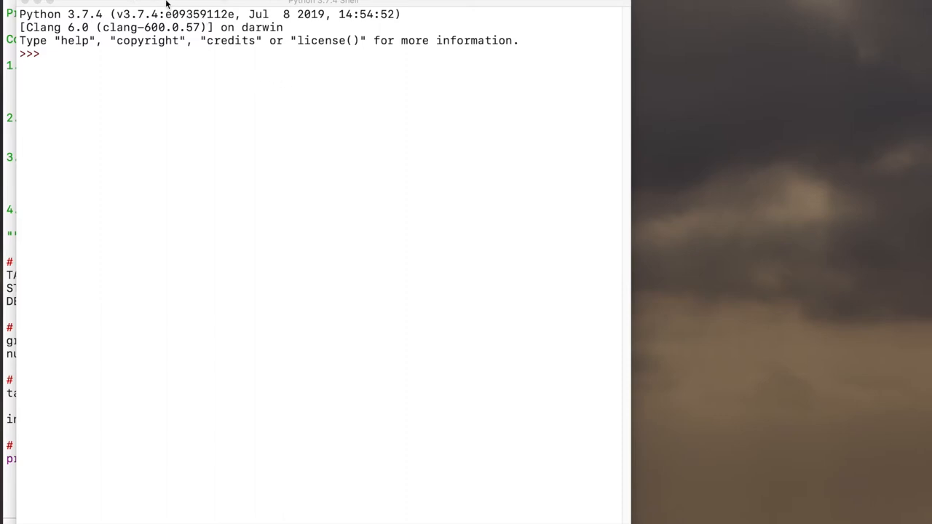
pyautogui.moveTo(153, 3)
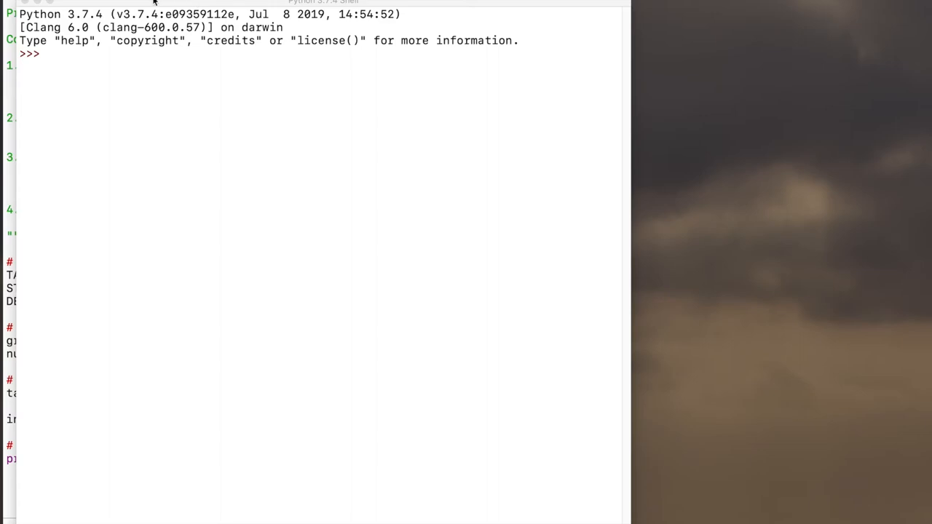
pyautogui.moveTo(150, 9)
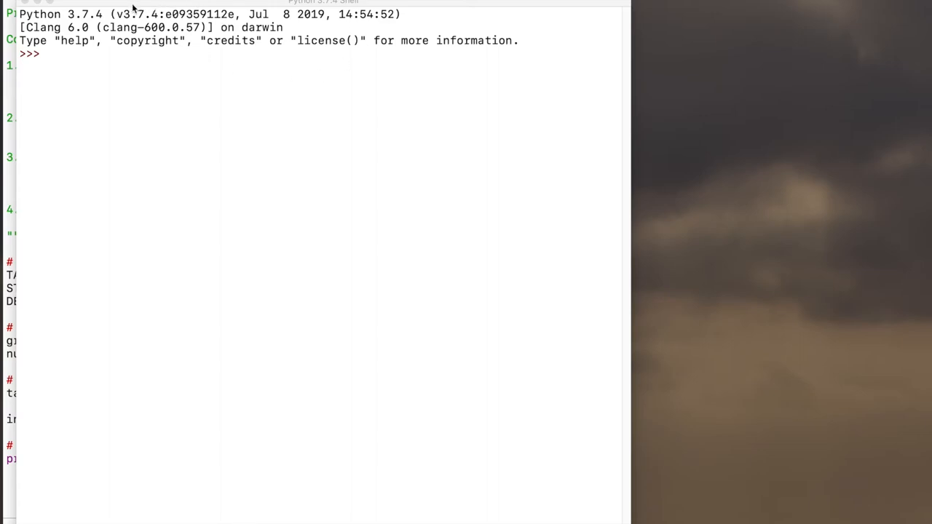
pyautogui.moveTo(140, 11)
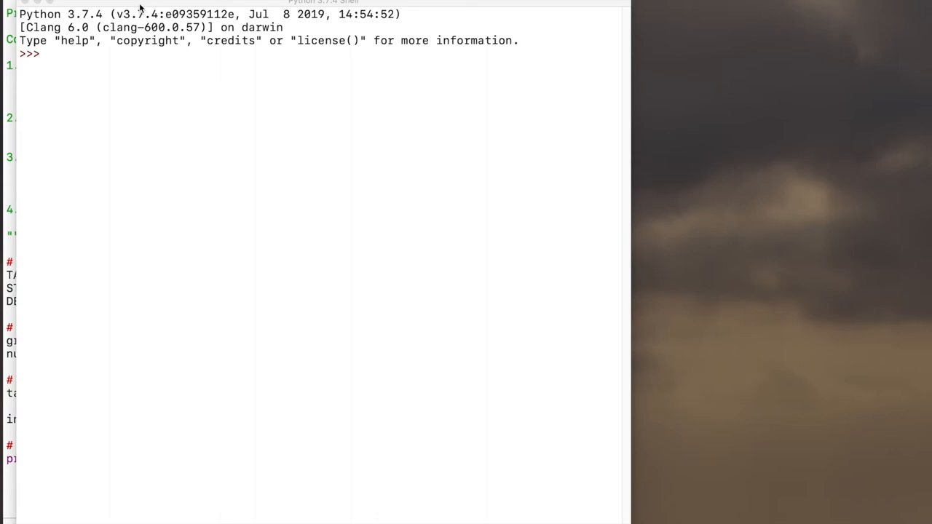
pyautogui.moveTo(175, 4)
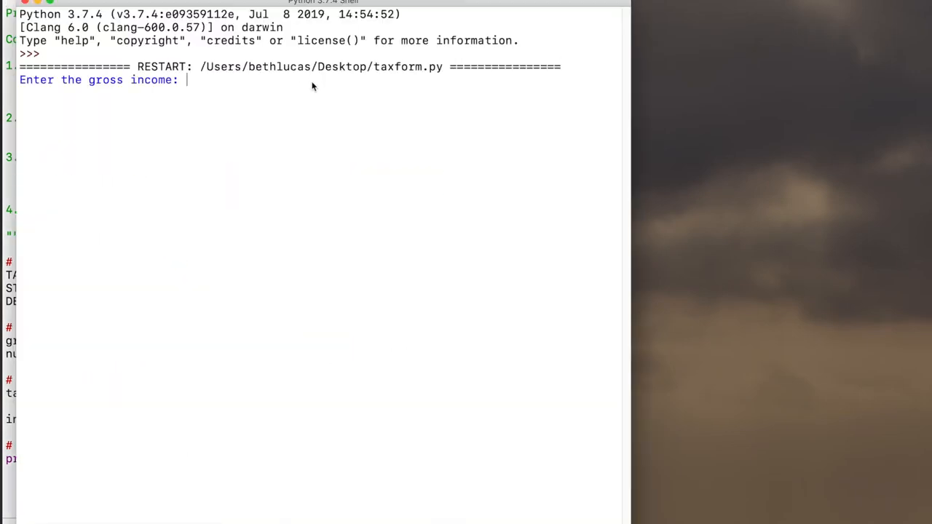
pyautogui.moveTo(164, 64)
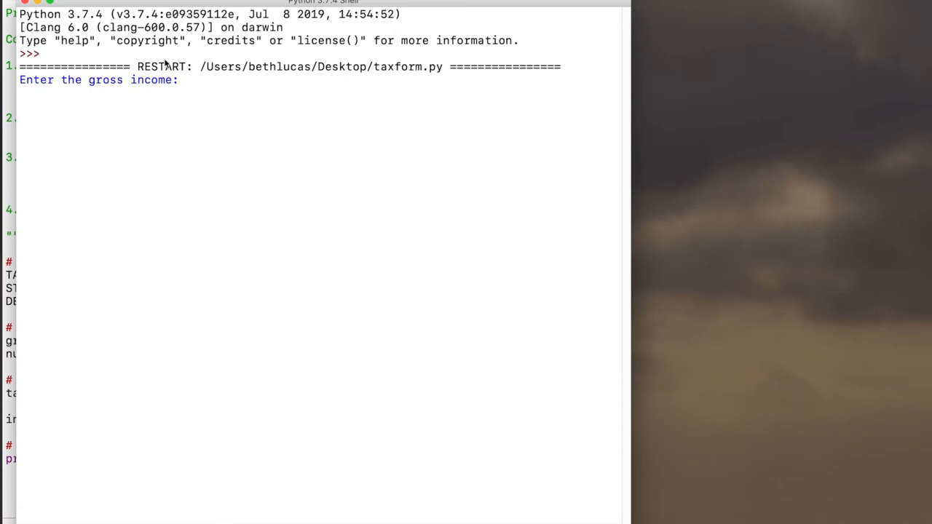
# Run the text tax script with gross income 30000 and 2 dependents, yielding $2800.0 tax.
pyautogui.write('30000')
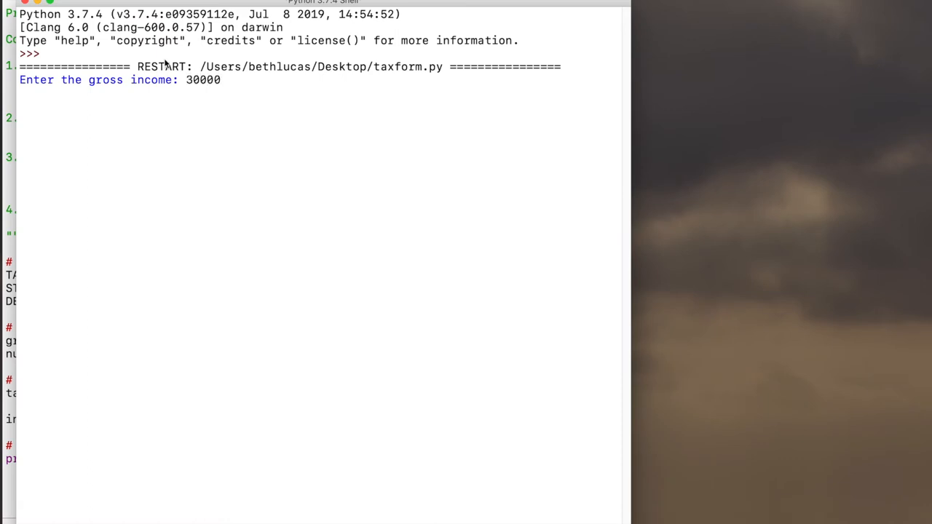
pyautogui.press('enter')
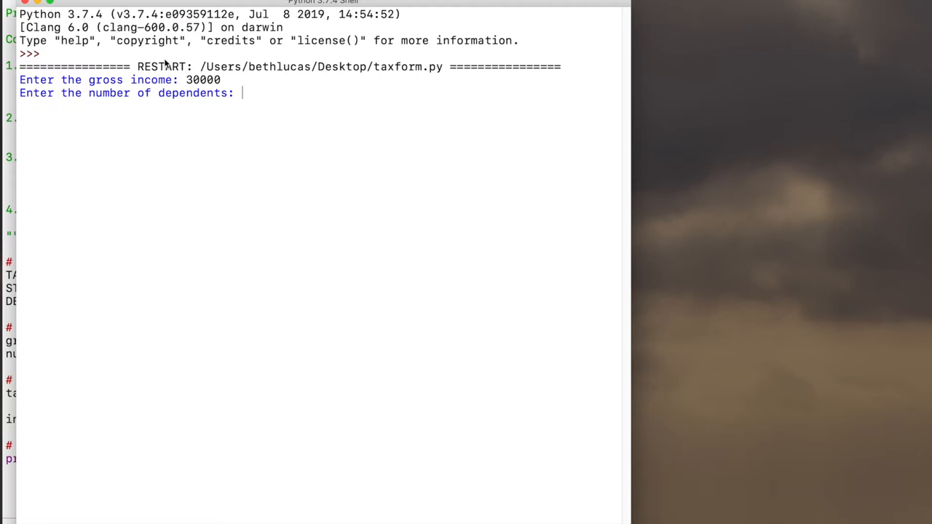
pyautogui.write('2')
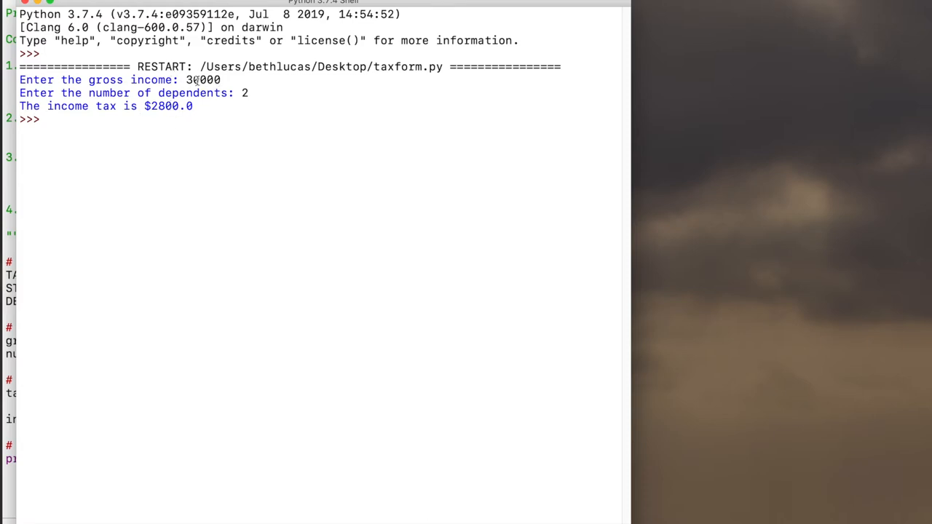
pyautogui.doubleClick(244, 92)
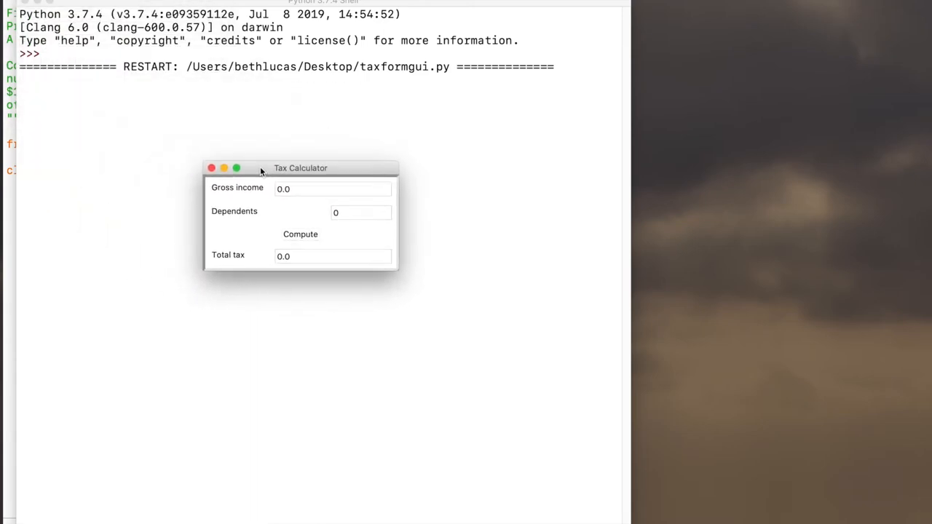
# Compute tax for gross income 30000 with 2 dependents, giving 2800.00.
pyautogui.click(333, 189)
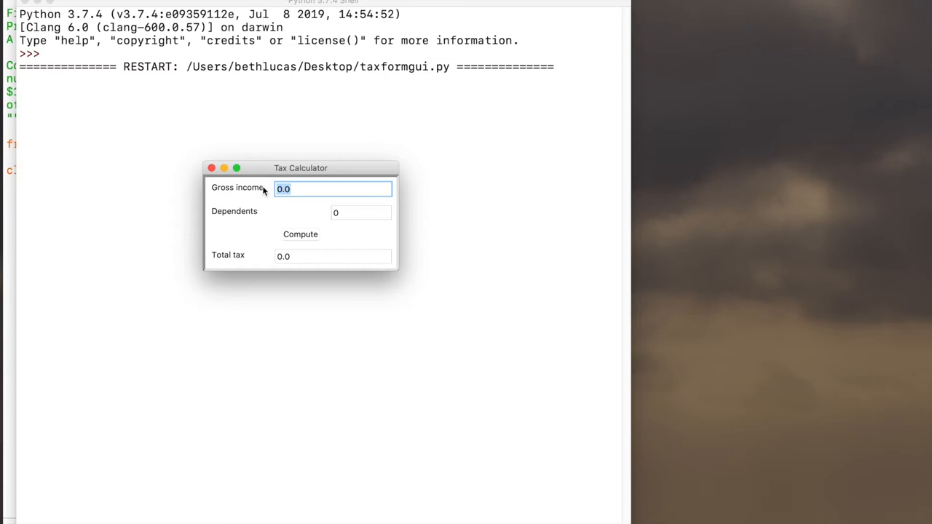
pyautogui.write('30000')
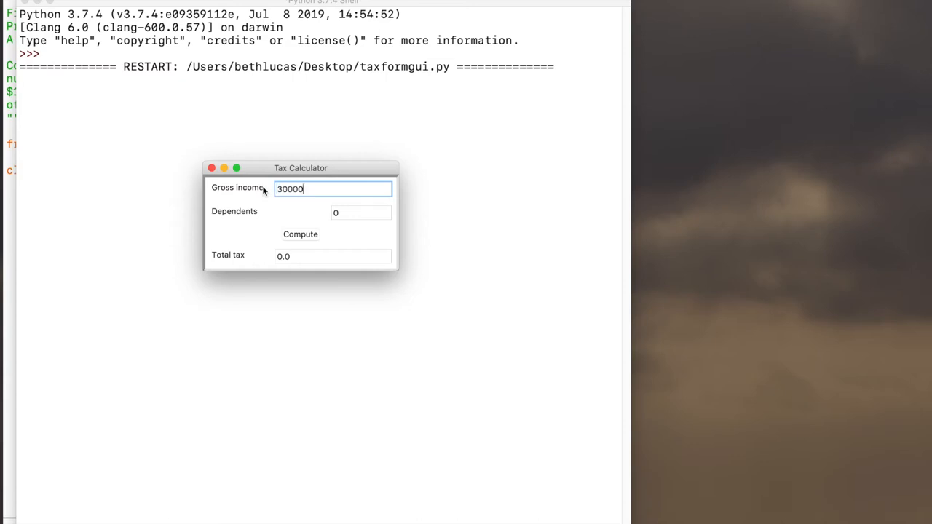
pyautogui.click(362, 213)
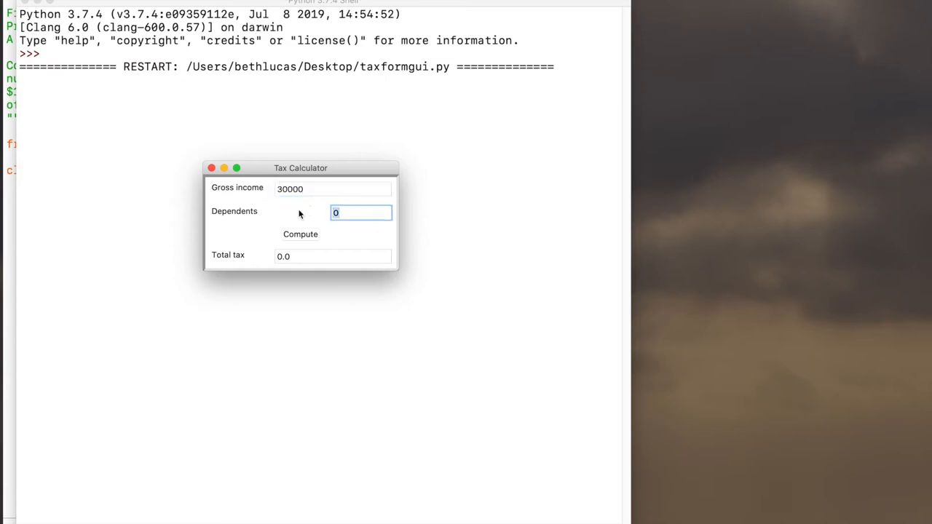
pyautogui.write('2')
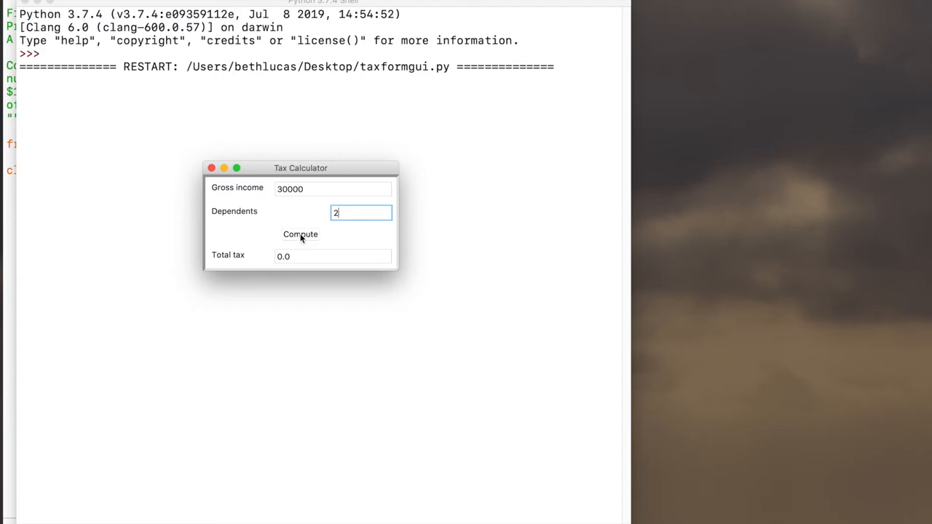
pyautogui.click(300, 234)
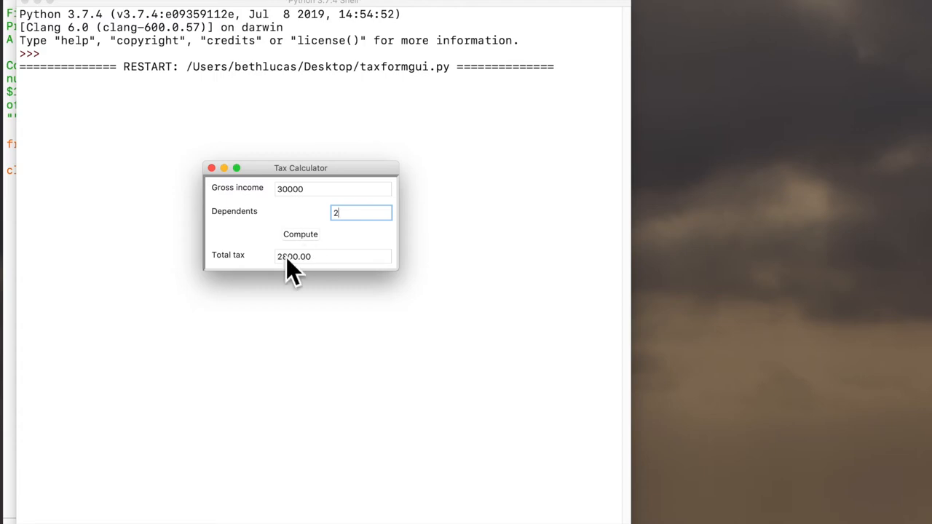
pyautogui.moveTo(350, 194)
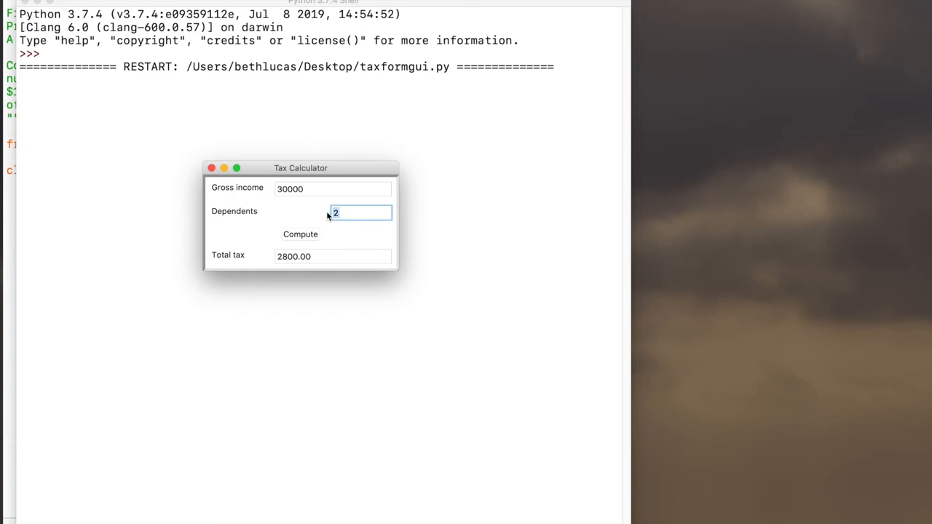
# Recompute with 3 dependents for a total tax of 2200.00.
pyautogui.write('3')
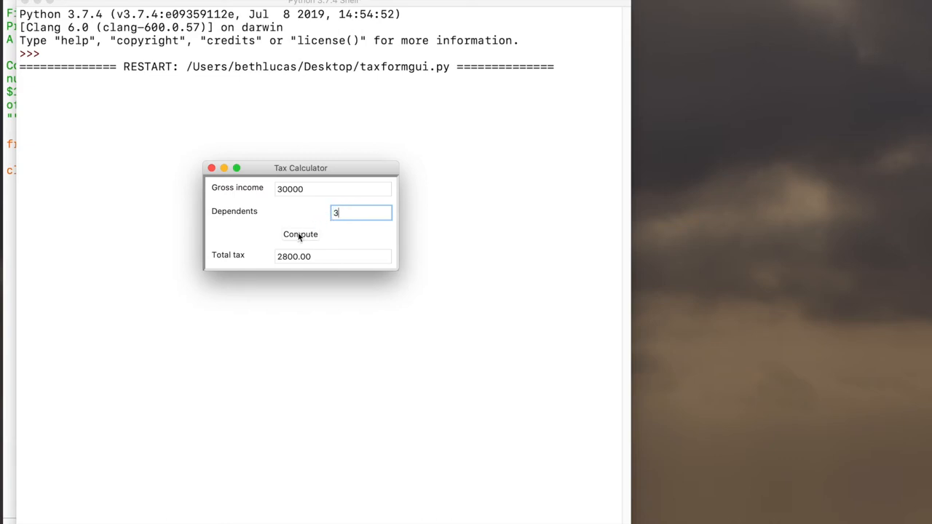
pyautogui.click(300, 234)
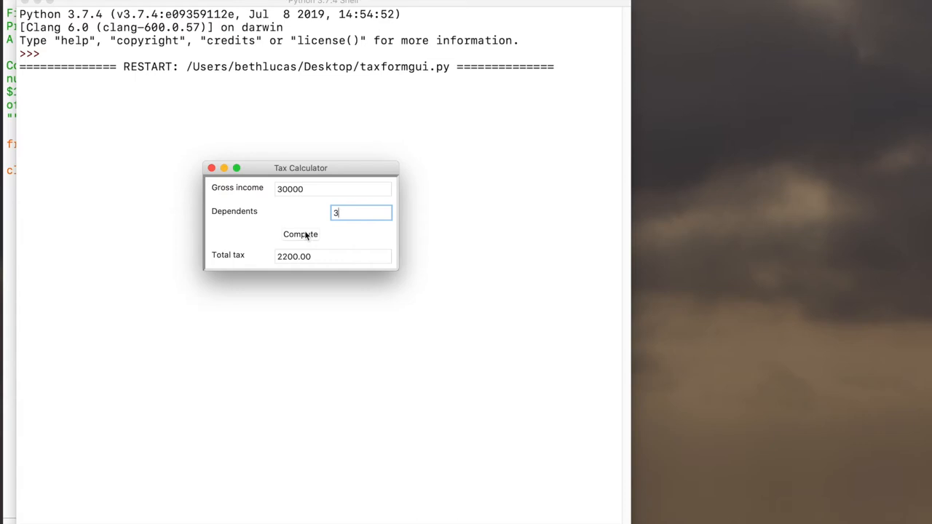
pyautogui.tripleClick(333, 189)
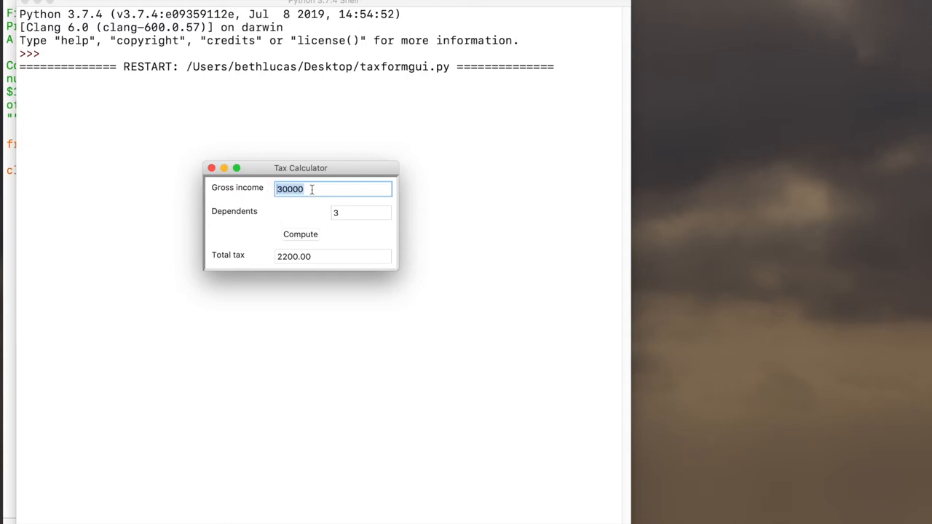
# Change gross income to 40000 and recompute, getting 4200.00 tax.
pyautogui.click(362, 212)
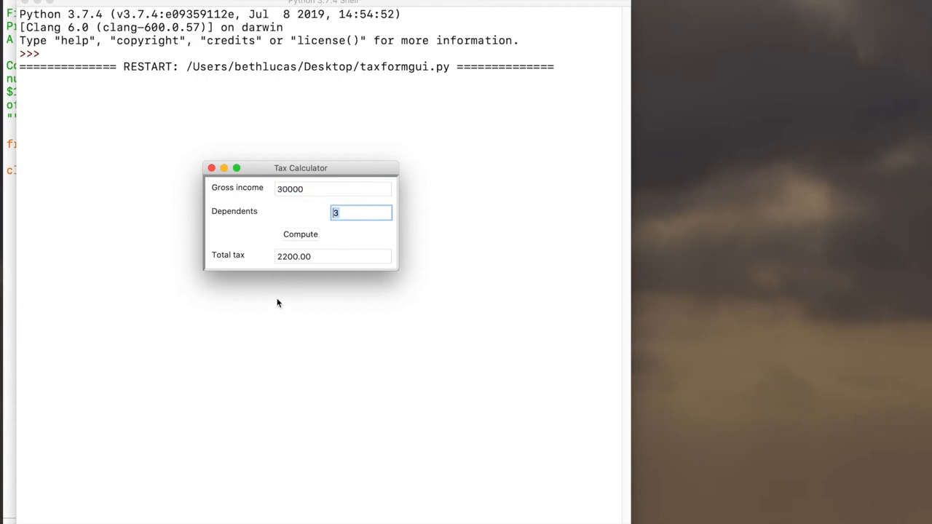
pyautogui.moveTo(312, 189)
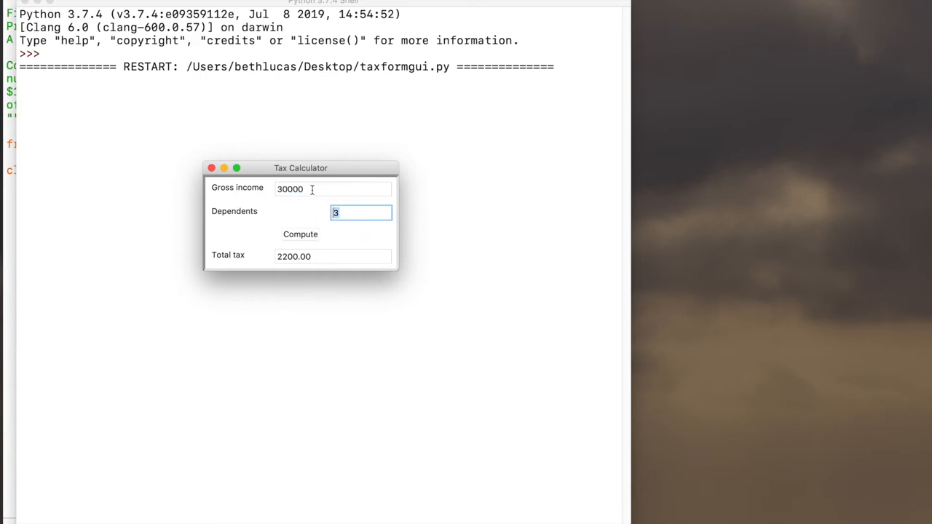
pyautogui.click(333, 189)
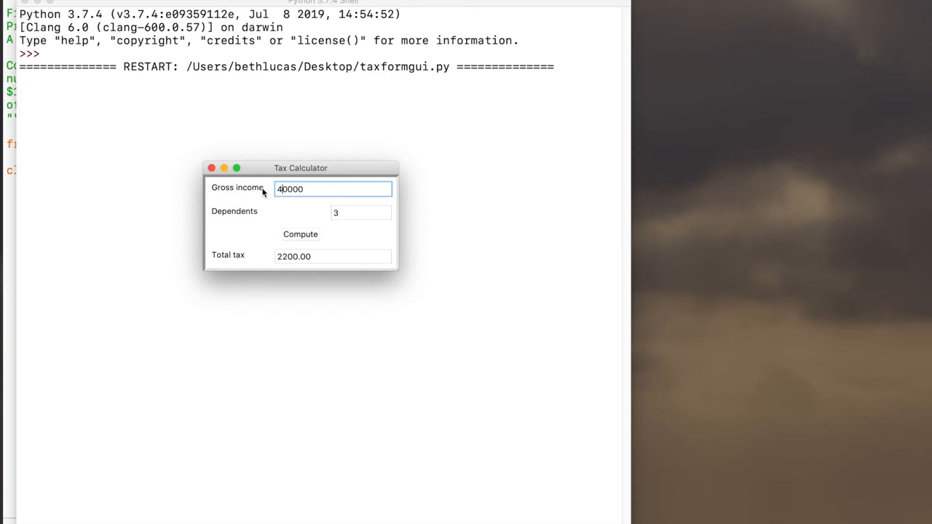
pyautogui.click(300, 234)
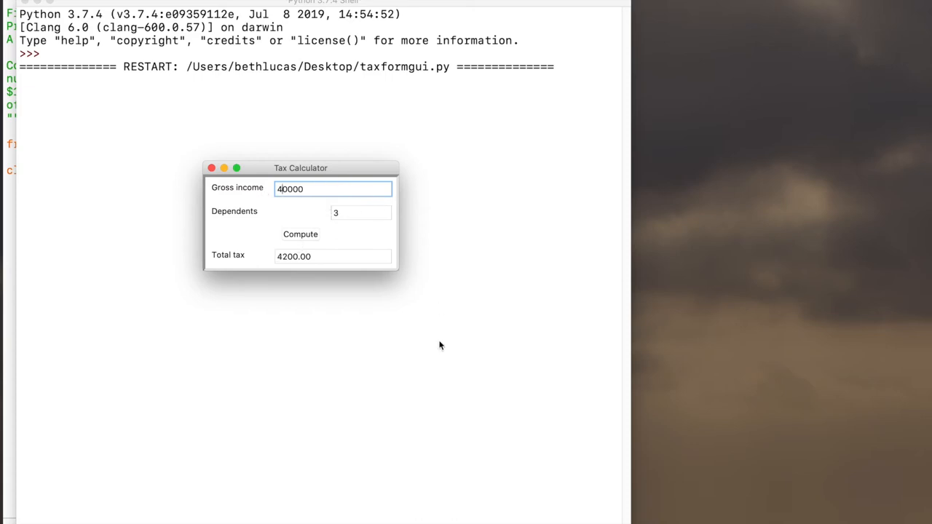
pyautogui.moveTo(364, 272)
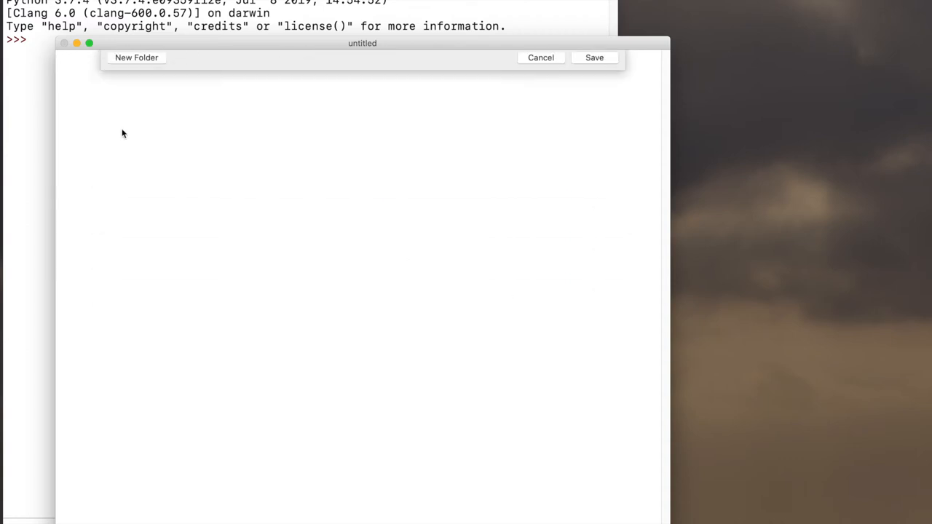
# Save the new file as labeldemo.py on the Desktop and start editing.
pyautogui.click(594, 58)
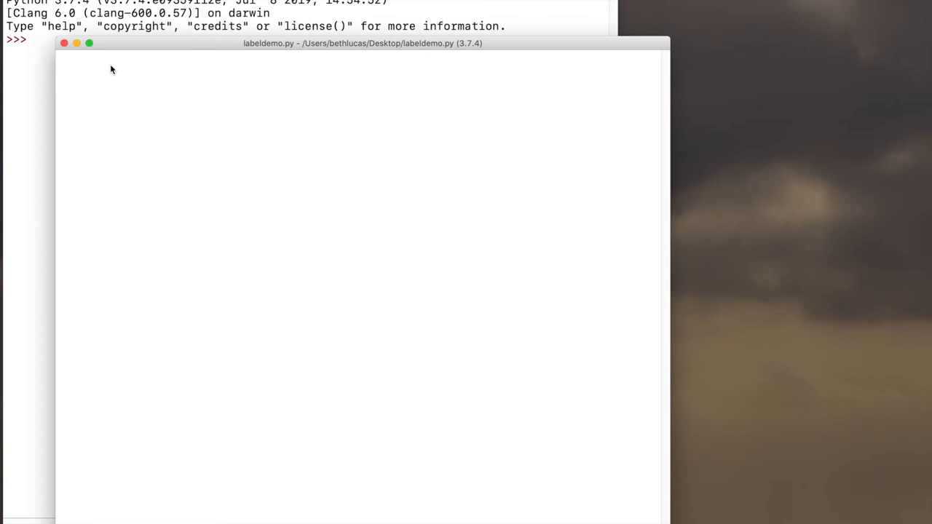
pyautogui.moveTo(223, 22)
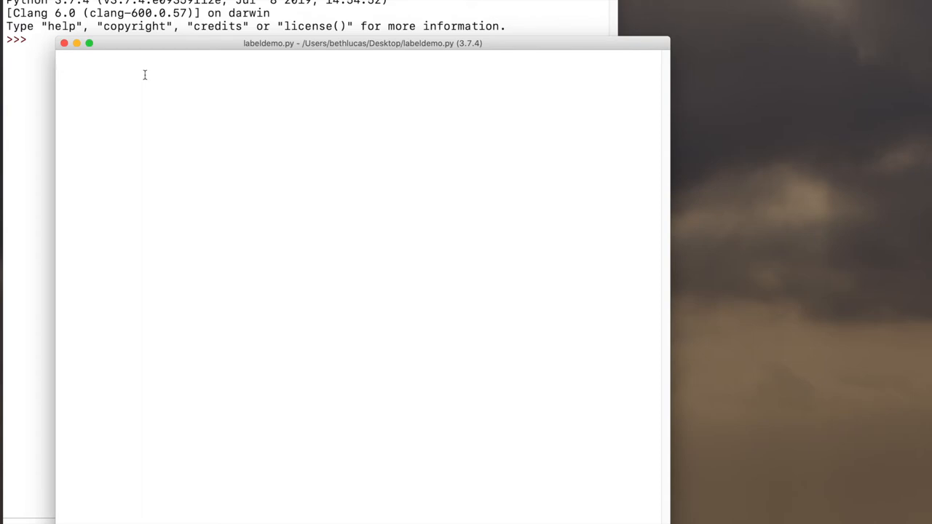
pyautogui.click(65, 57)
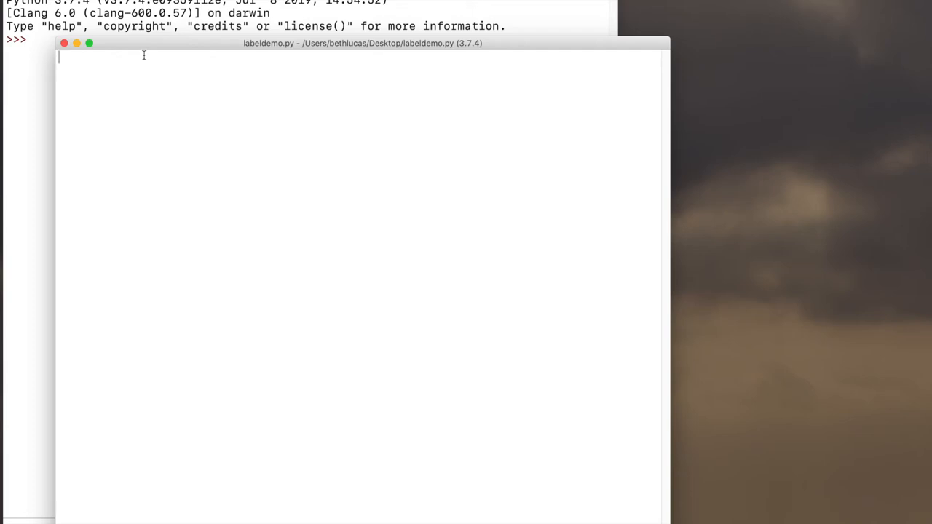
# Write 'from breezypythongui import EasyFrame' and the LabelDemo class header, highlighting key words.
pyautogui.write('from breezypythongui import EasyFrame')
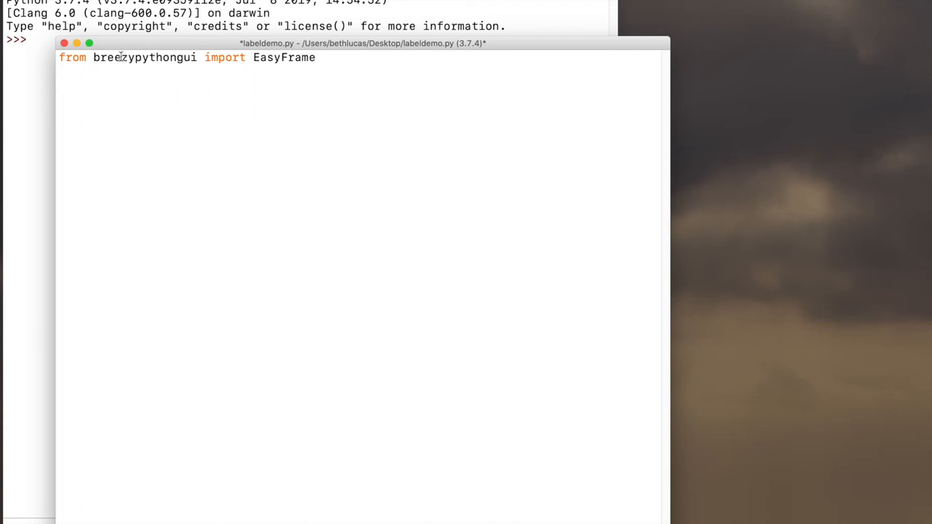
pyautogui.doubleClick(143, 57)
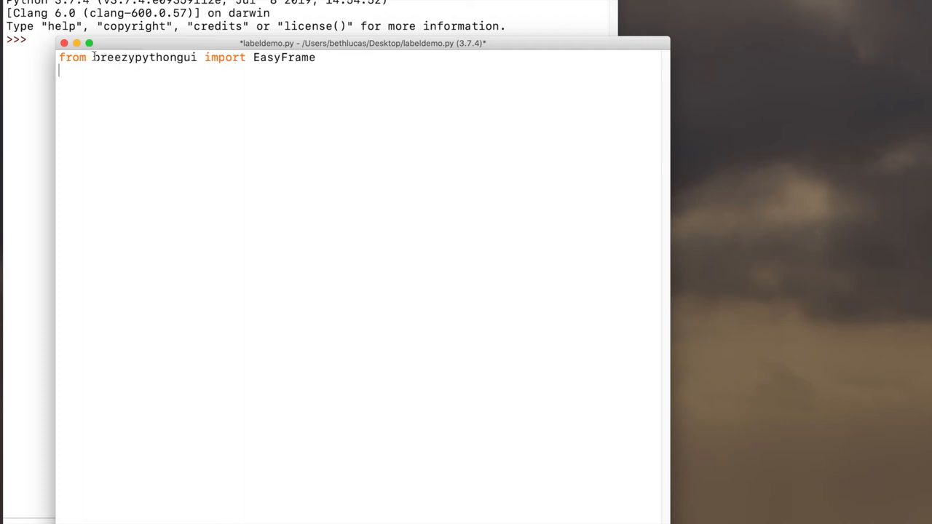
pyautogui.doubleClick(144, 57)
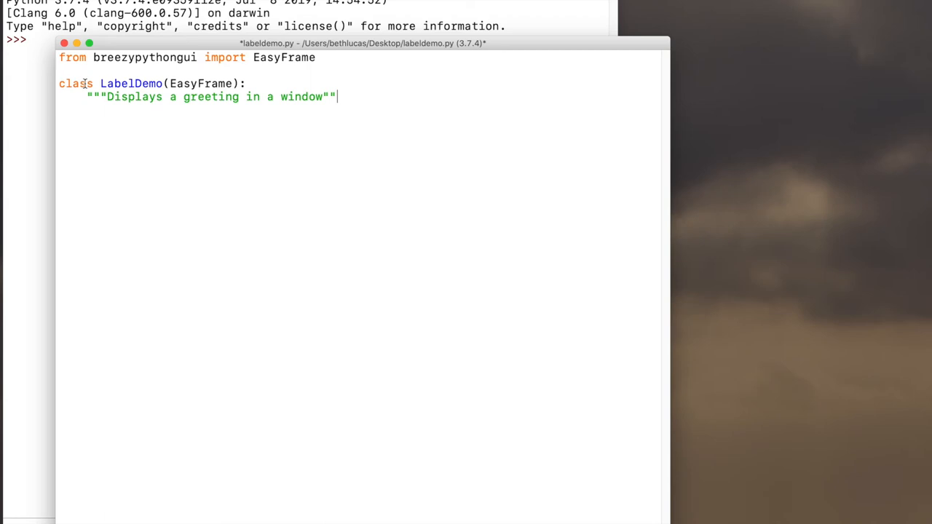
pyautogui.doubleClick(116, 83)
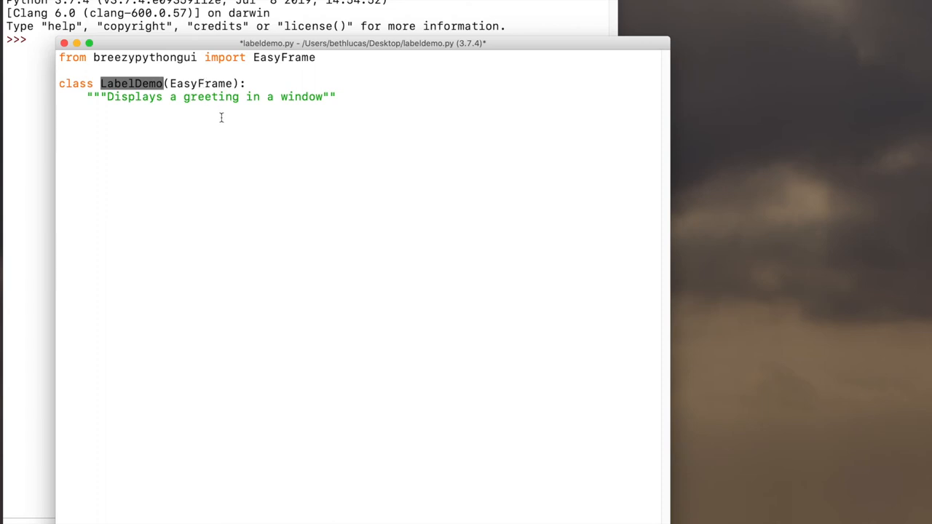
pyautogui.moveTo(271, 115)
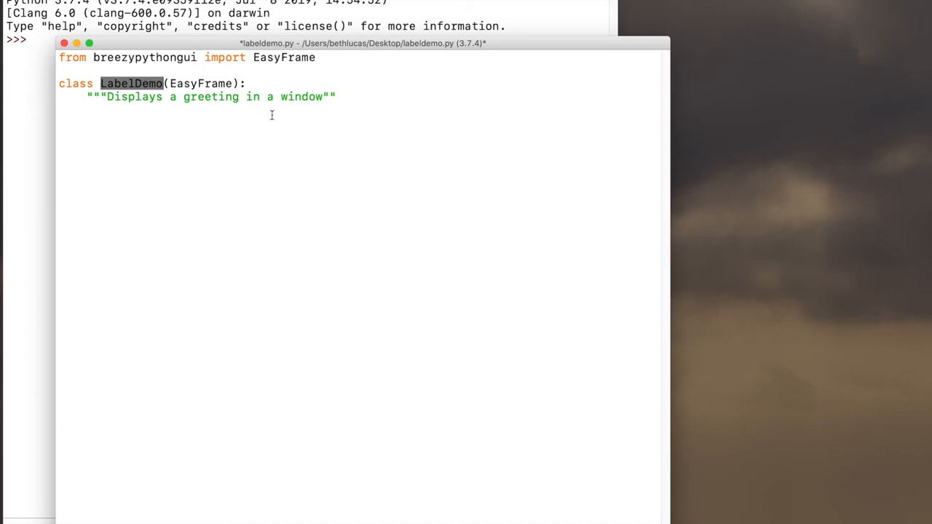
# Remove an accidentally typed semicolon from the labeldemo.py code.
pyautogui.write(';')
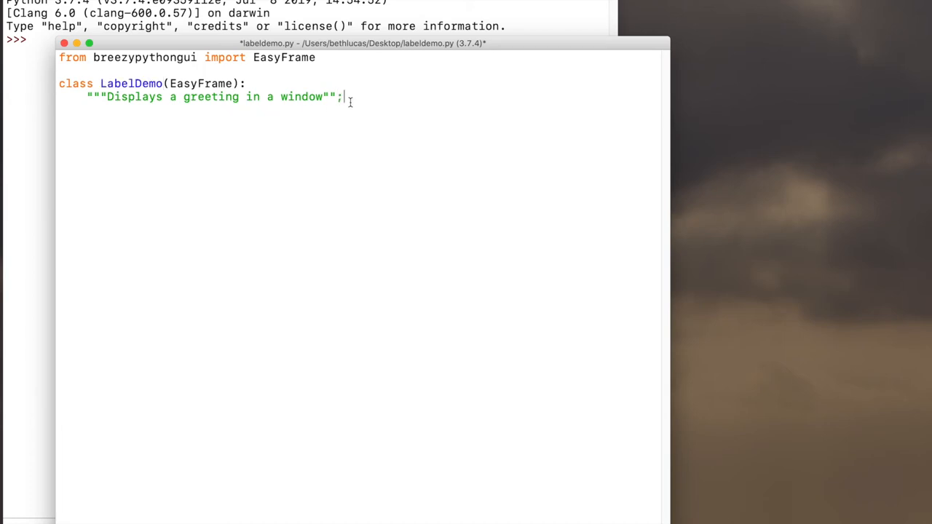
pyautogui.press('Backspace')
pyautogui.write('"')
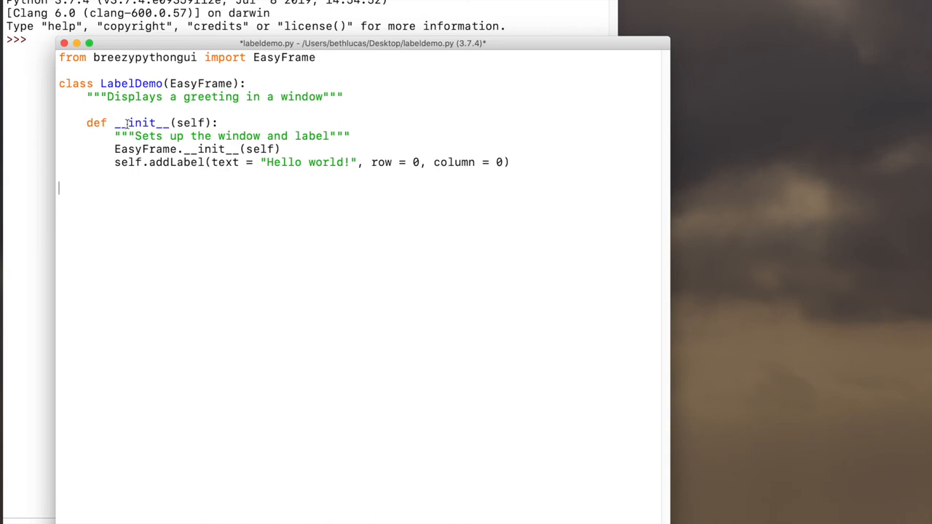
pyautogui.moveTo(159, 246)
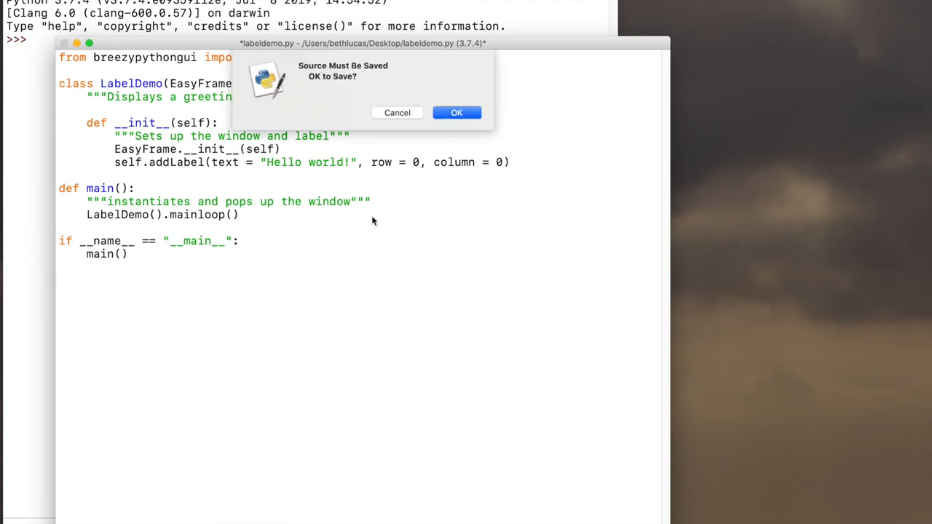
pyautogui.click(457, 112)
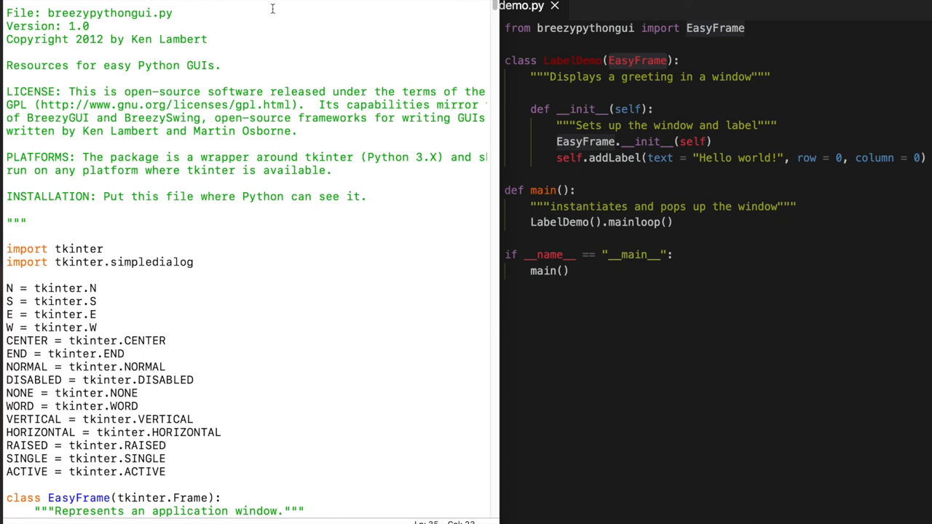
pyautogui.moveTo(189, 282)
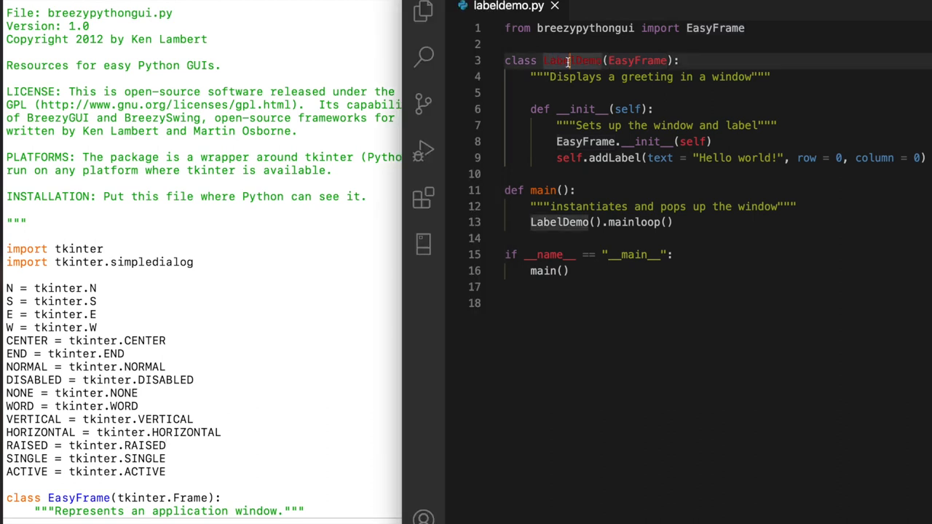
pyautogui.moveTo(572, 60)
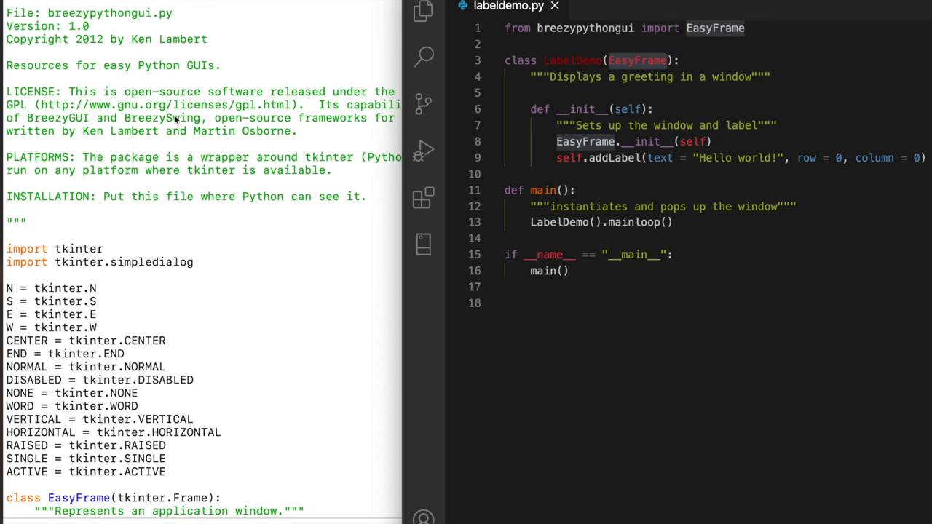
pyautogui.moveTo(199, 89)
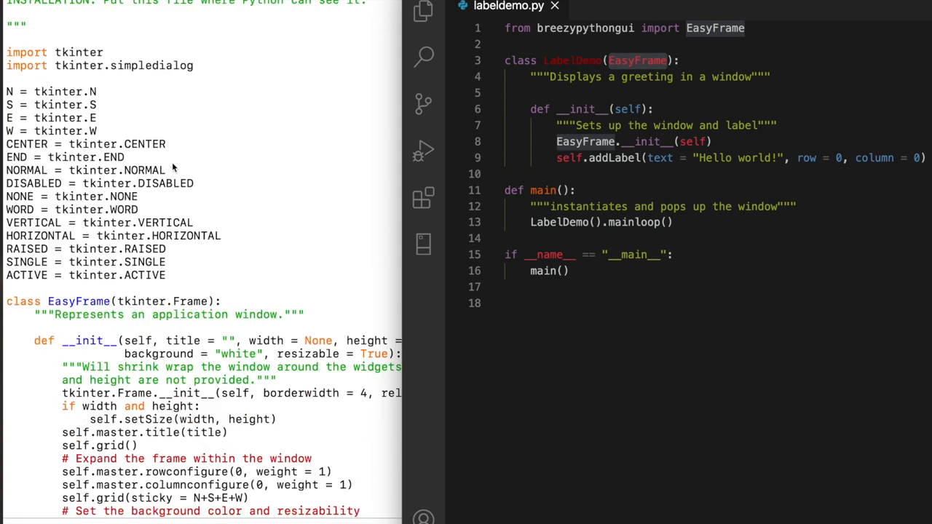
pyautogui.scroll(-3)
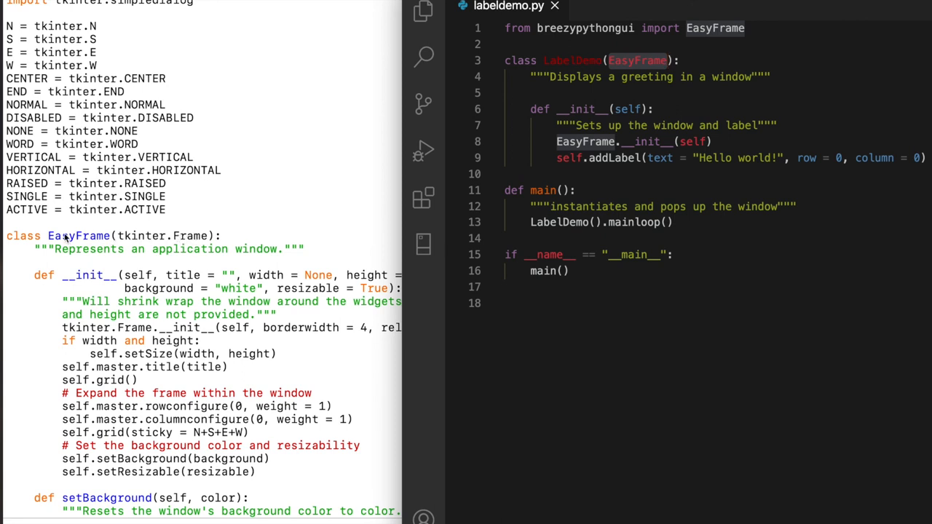
pyautogui.moveTo(206, 243)
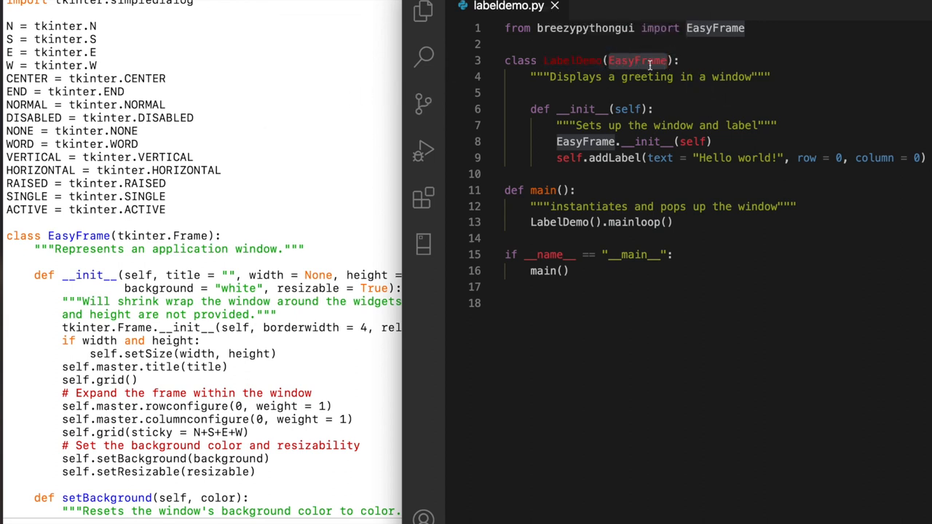
pyautogui.moveTo(637, 60)
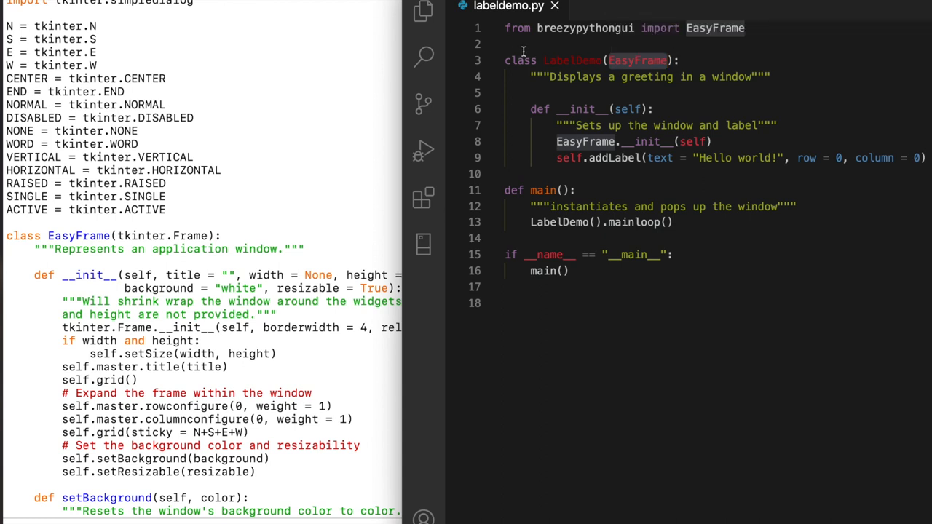
pyautogui.moveTo(530, 47)
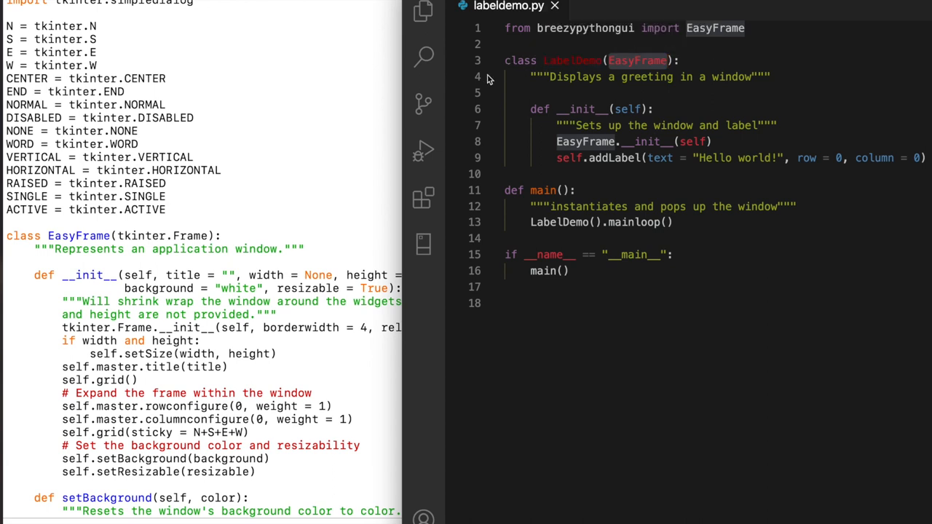
pyautogui.moveTo(368, 99)
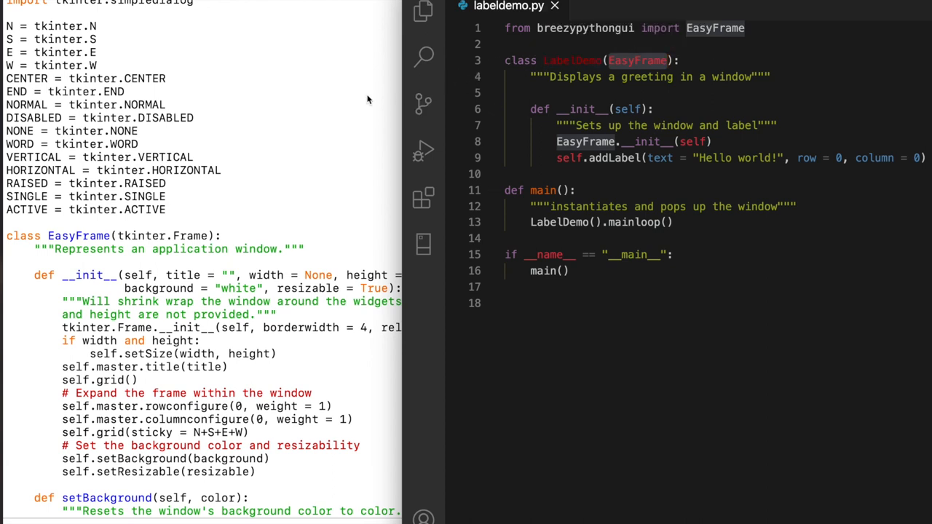
pyautogui.moveTo(376, 102)
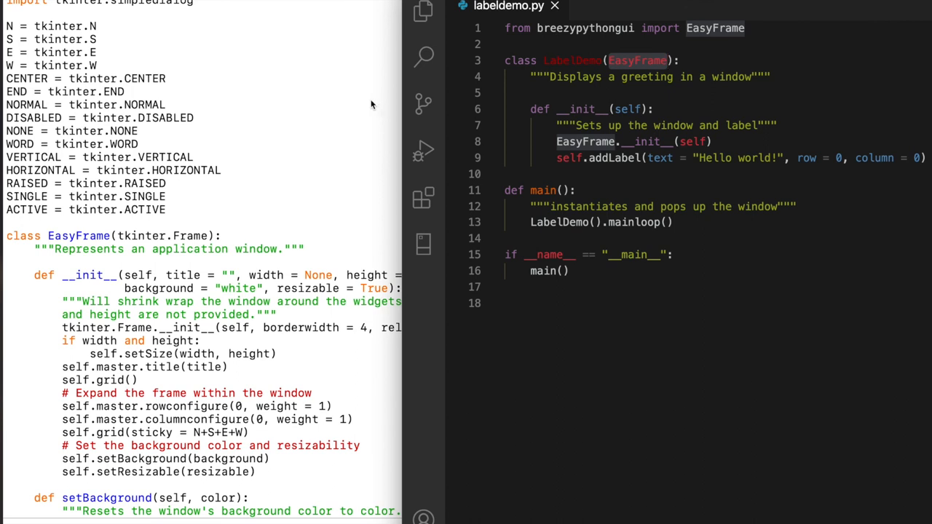
pyautogui.moveTo(364, 105)
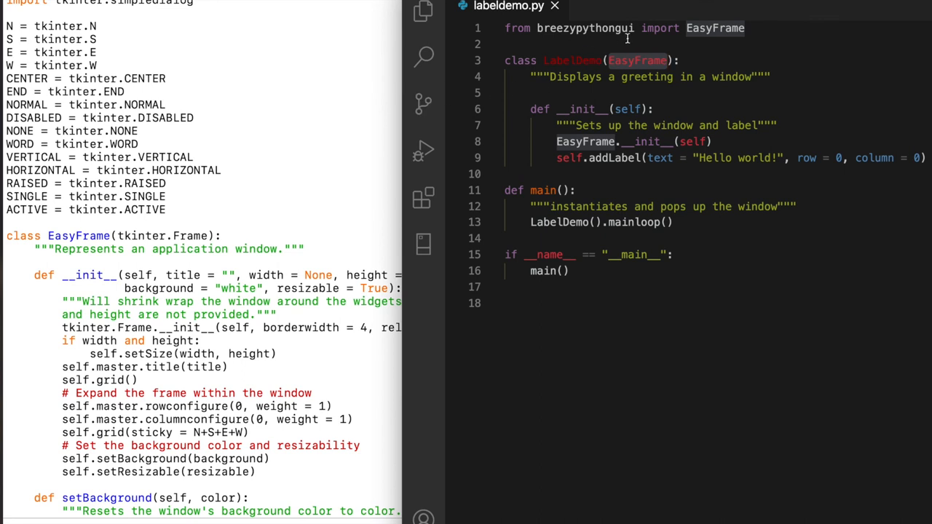
pyautogui.moveTo(528, 77)
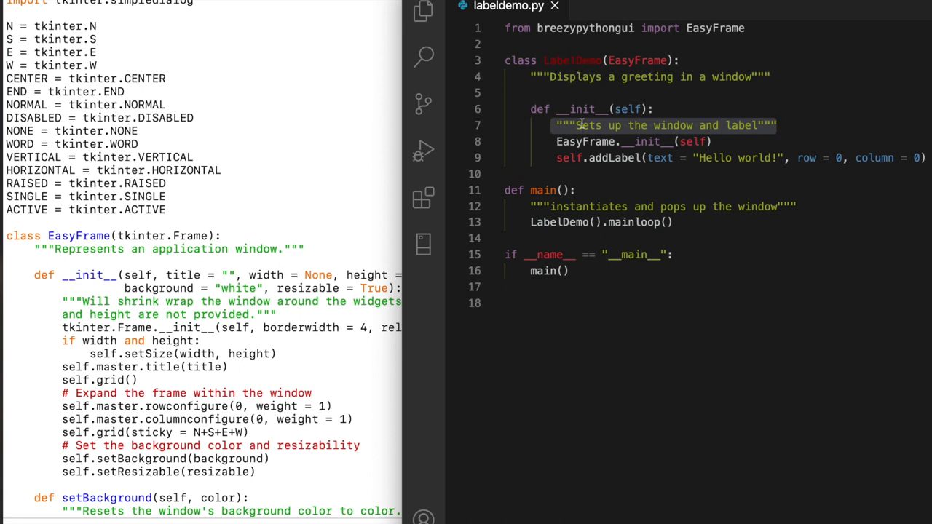
pyautogui.moveTo(531, 108)
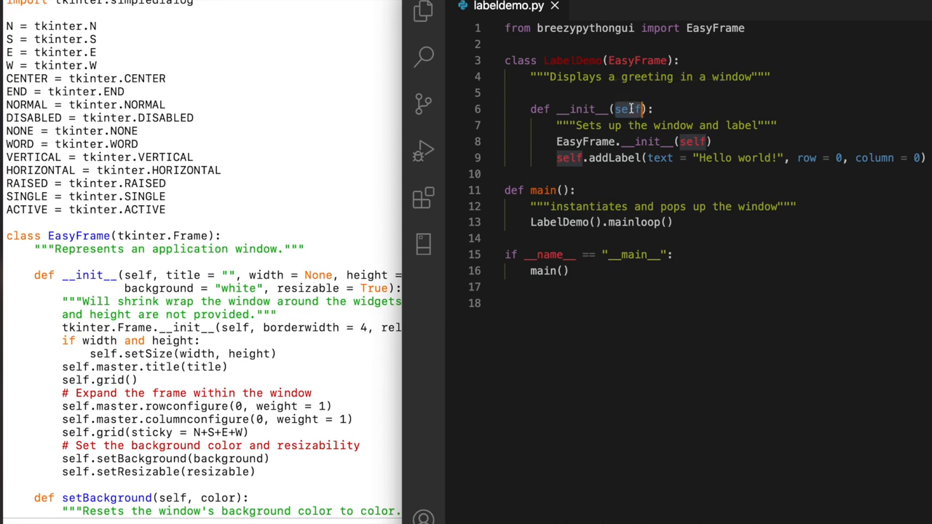
pyautogui.moveTo(640, 114)
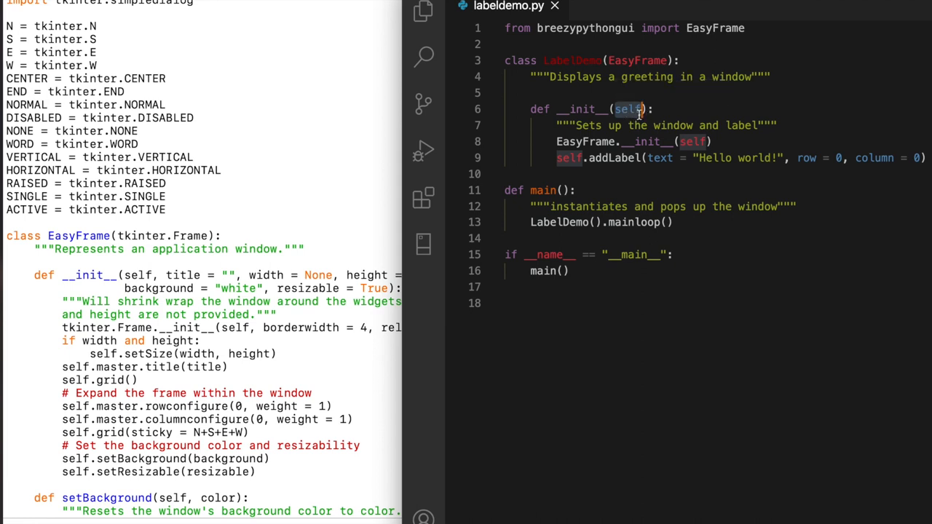
pyautogui.moveTo(730, 228)
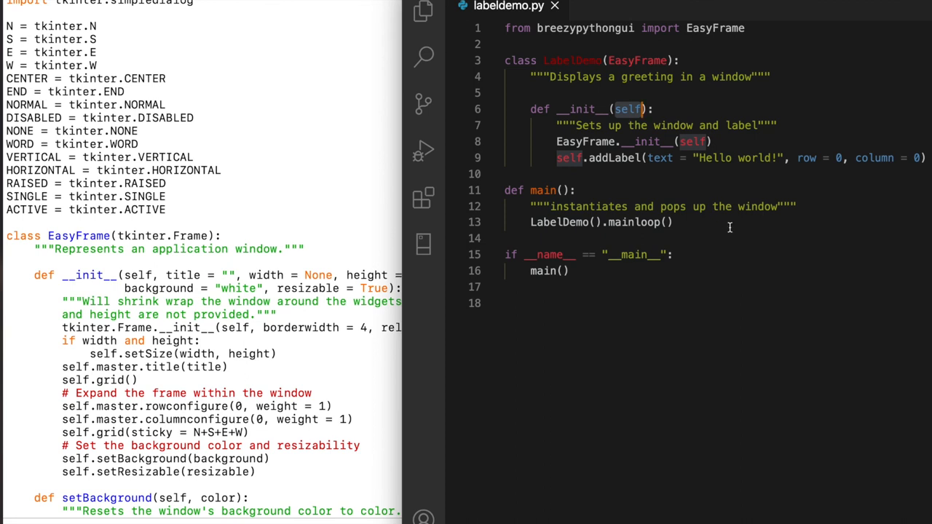